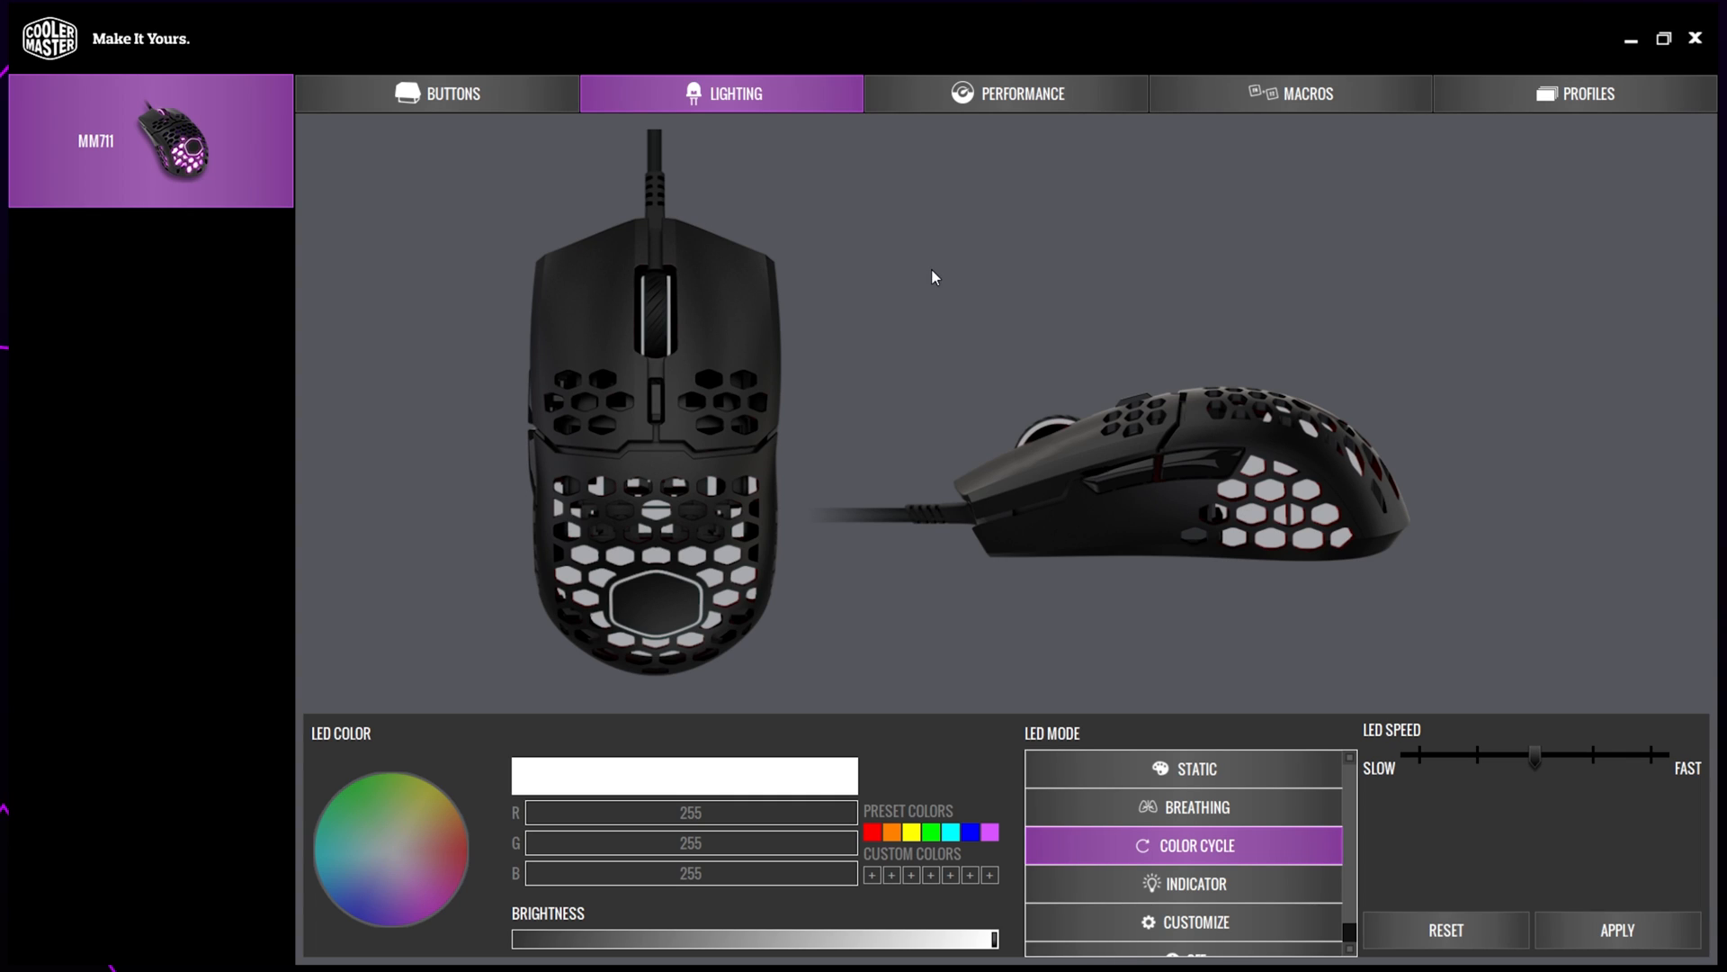
mouse_move(939, 266)
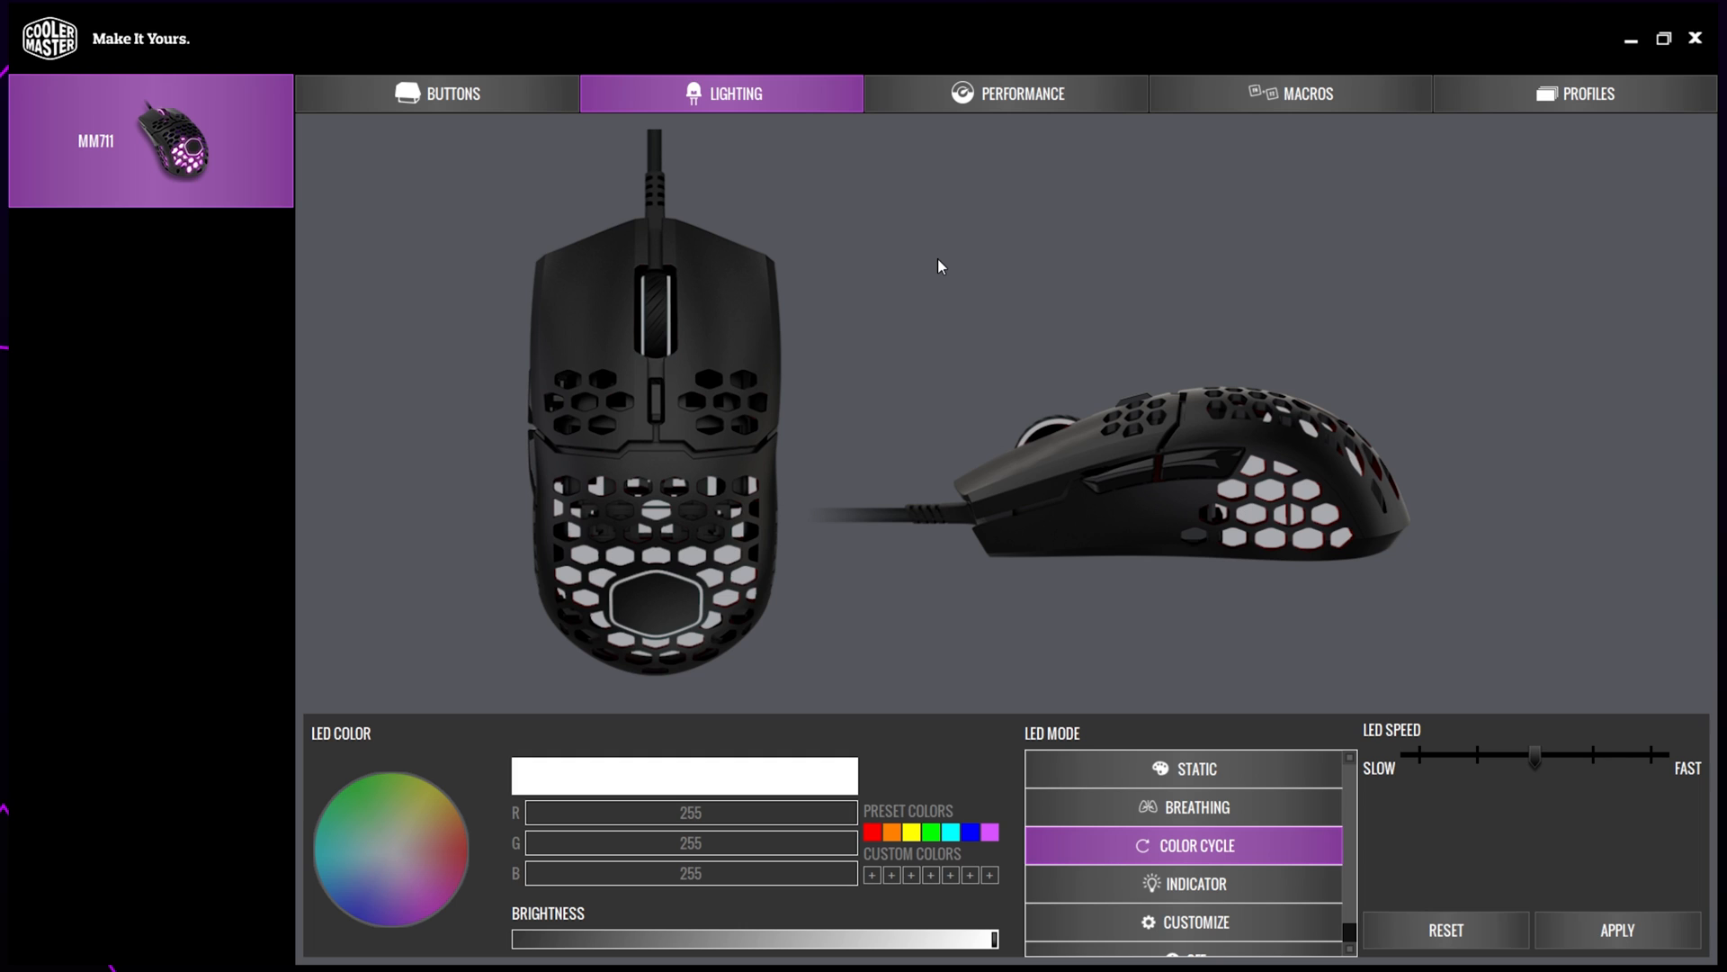
Switch to the MM711's Performance settings page.
click(1004, 92)
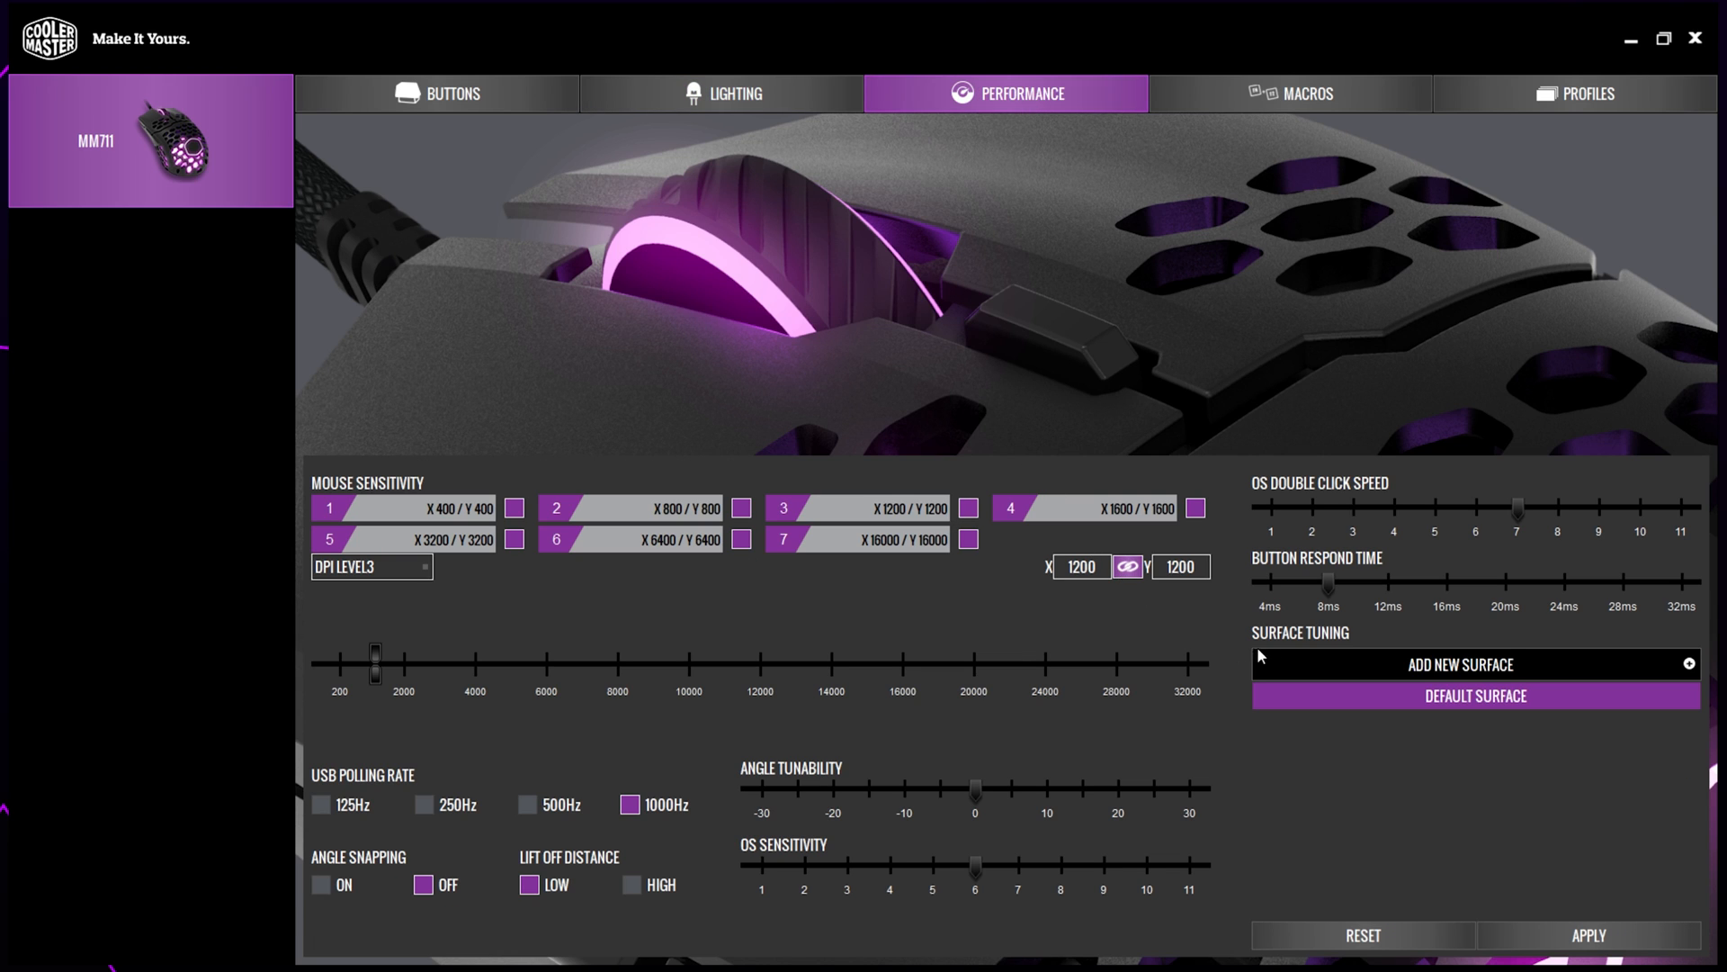
mouse_move(1407, 626)
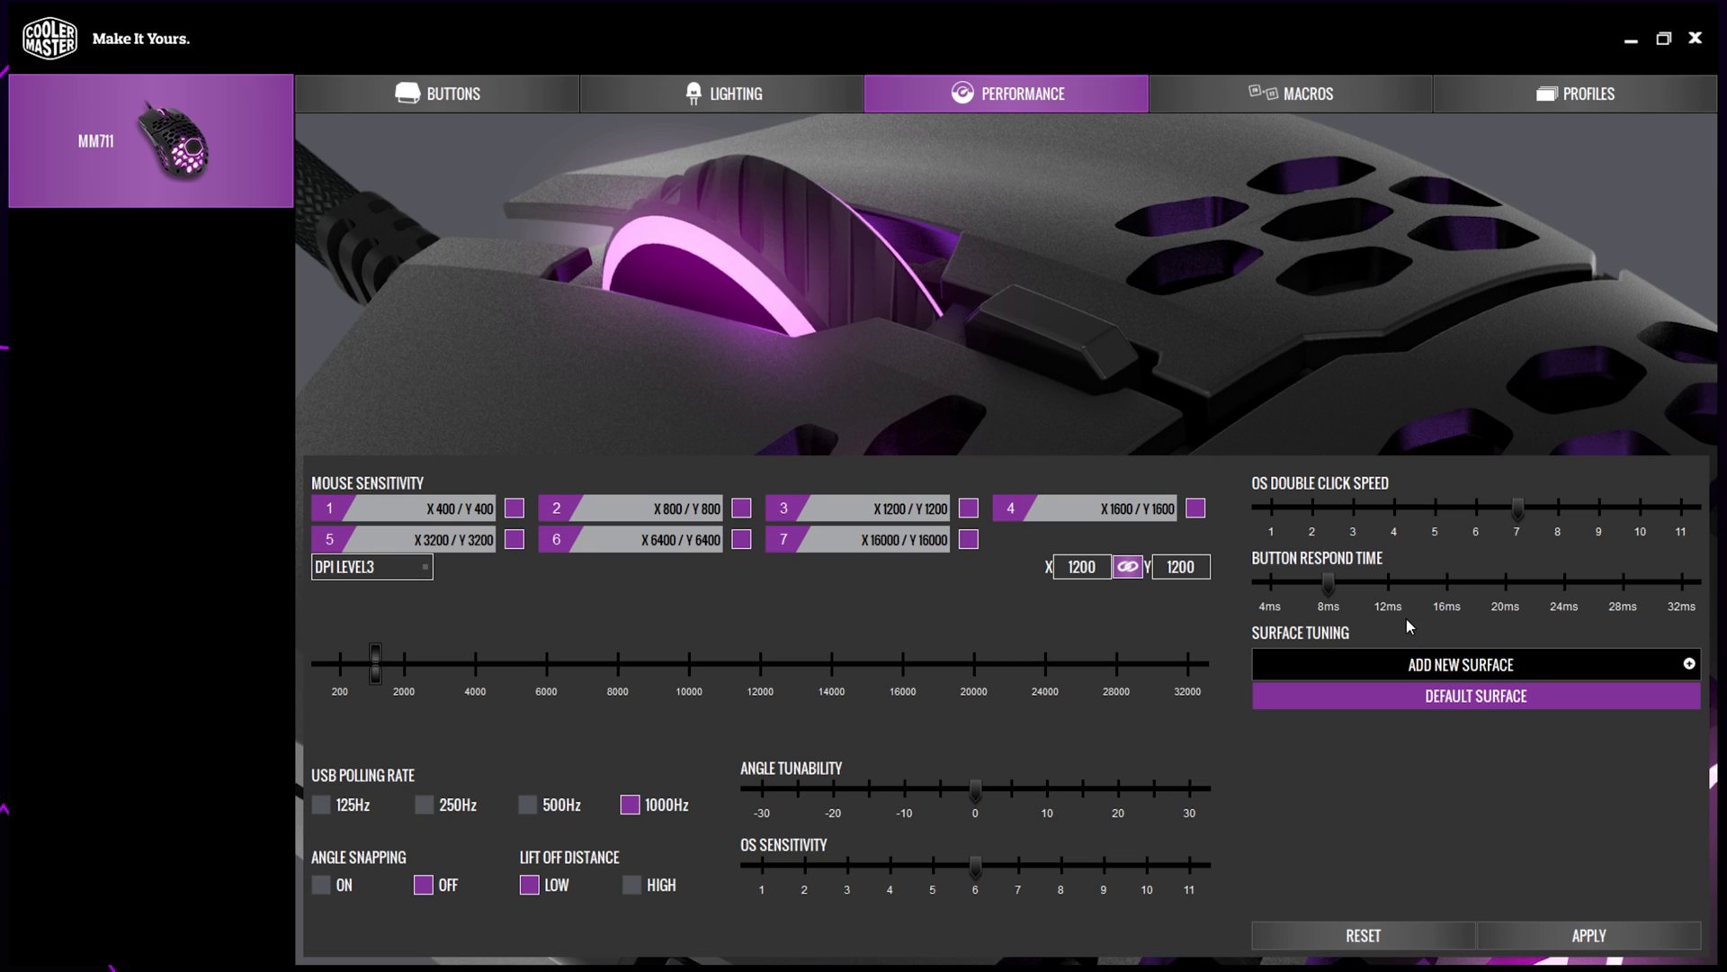
mouse_move(1397, 623)
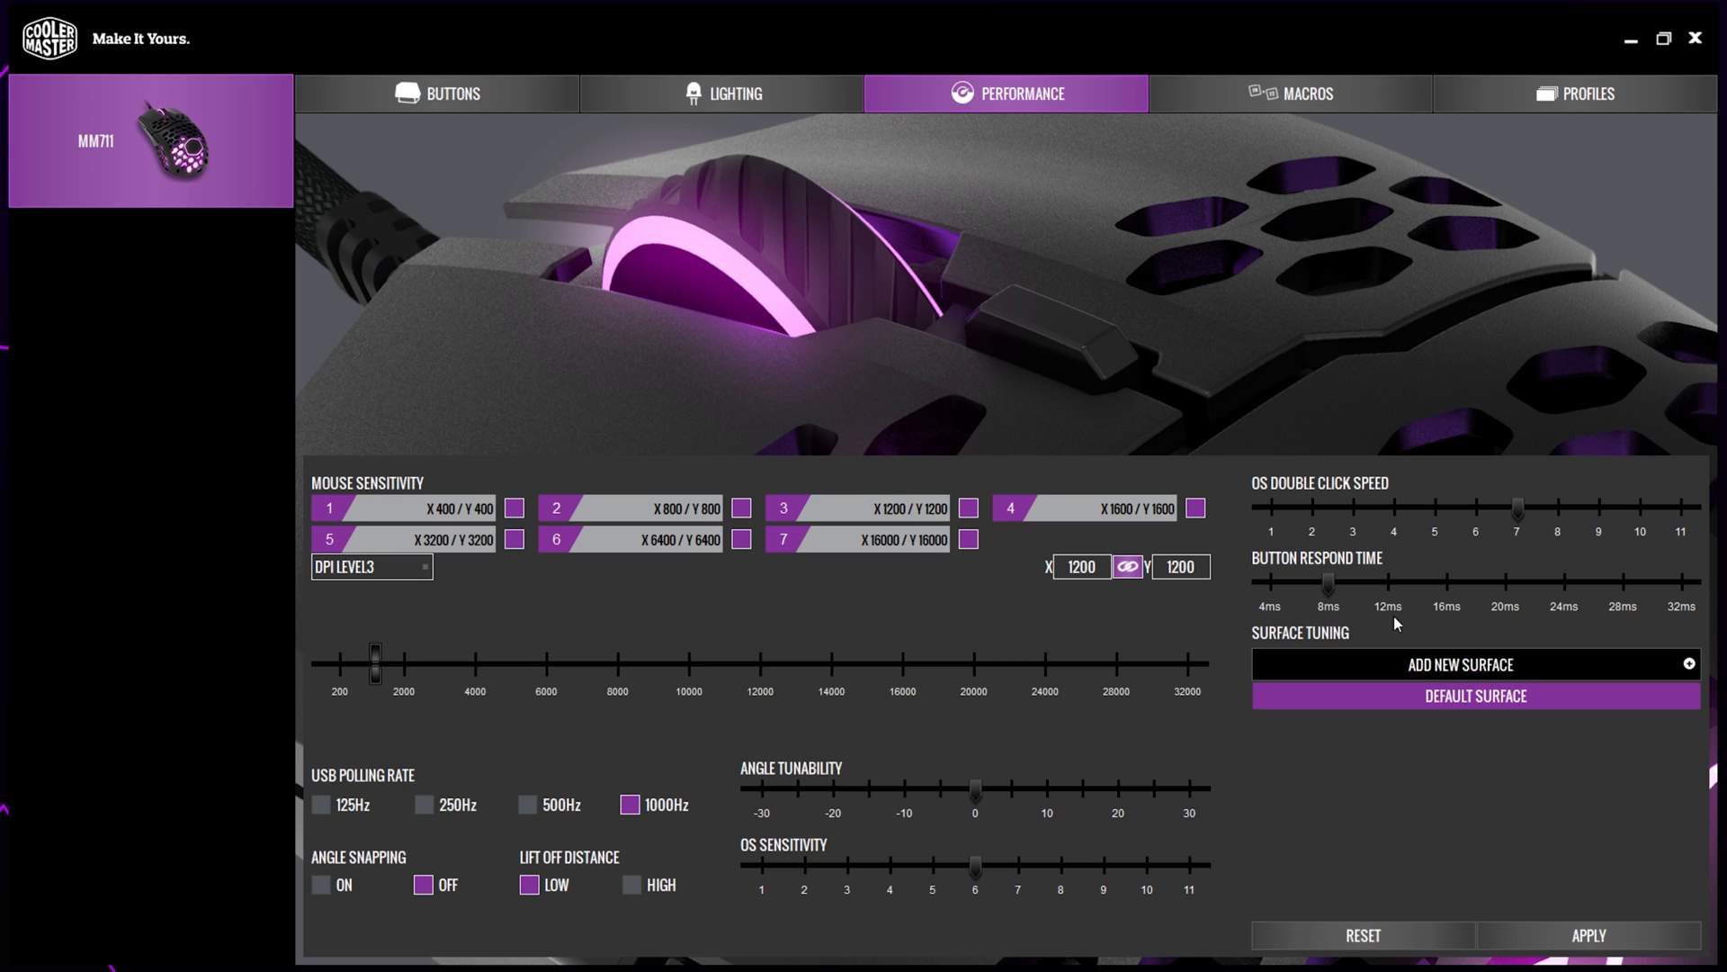
mouse_move(1229, 596)
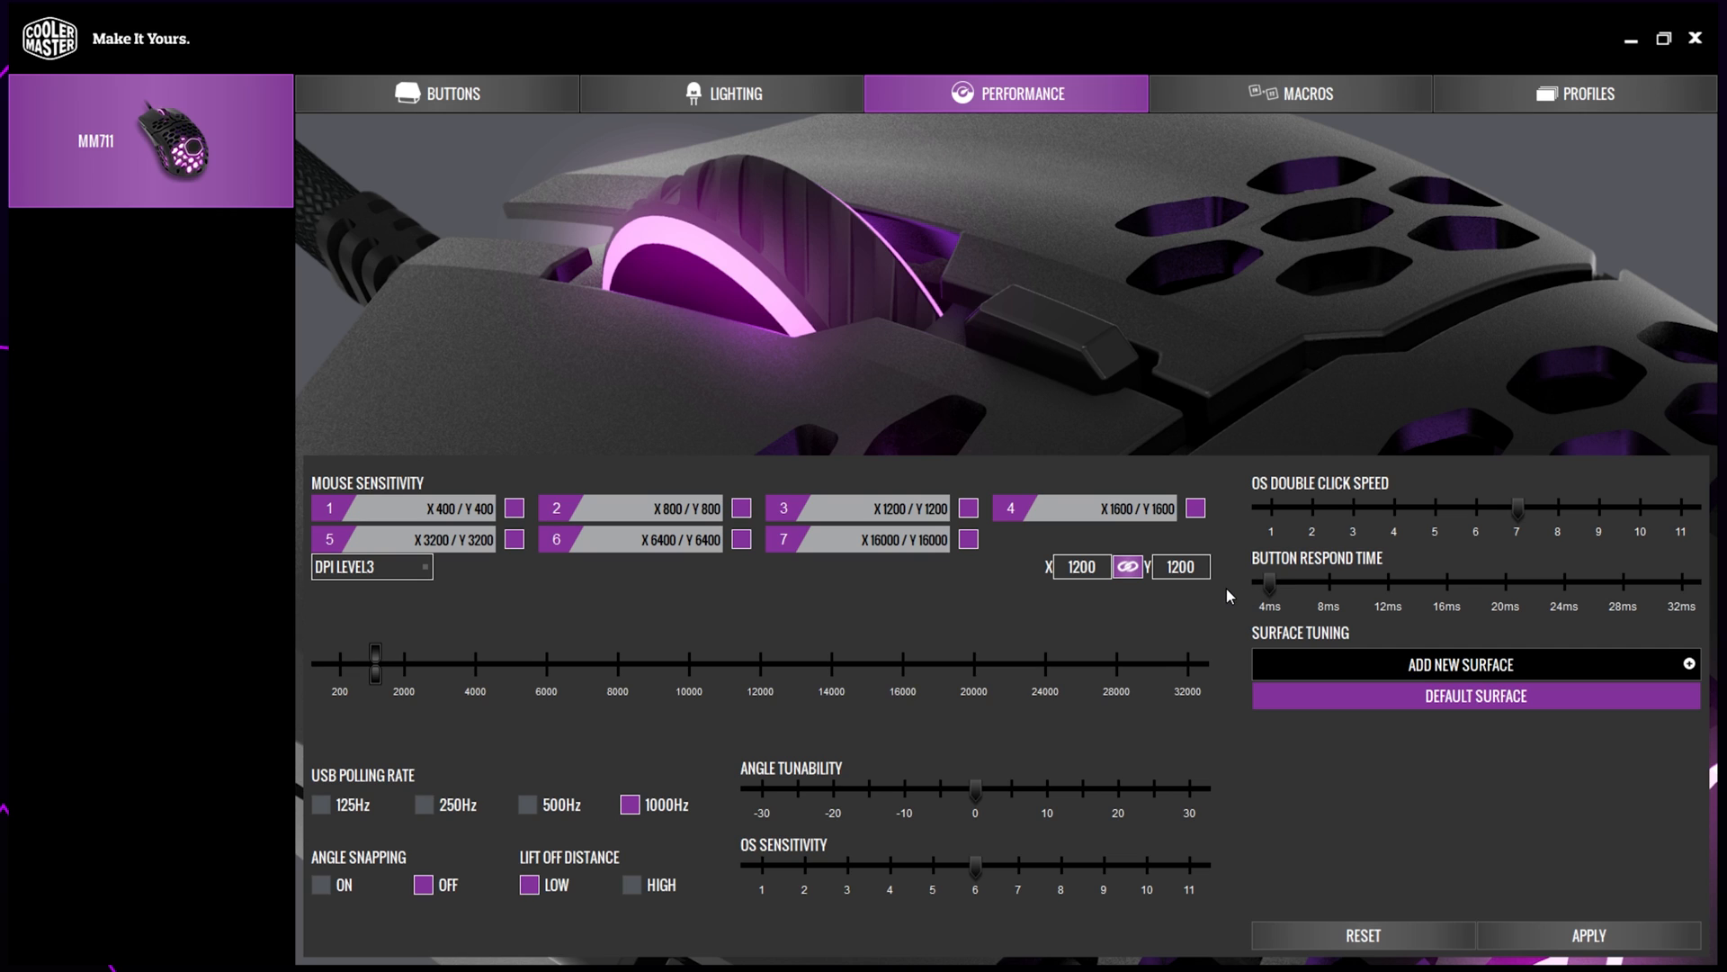
mouse_move(1540, 938)
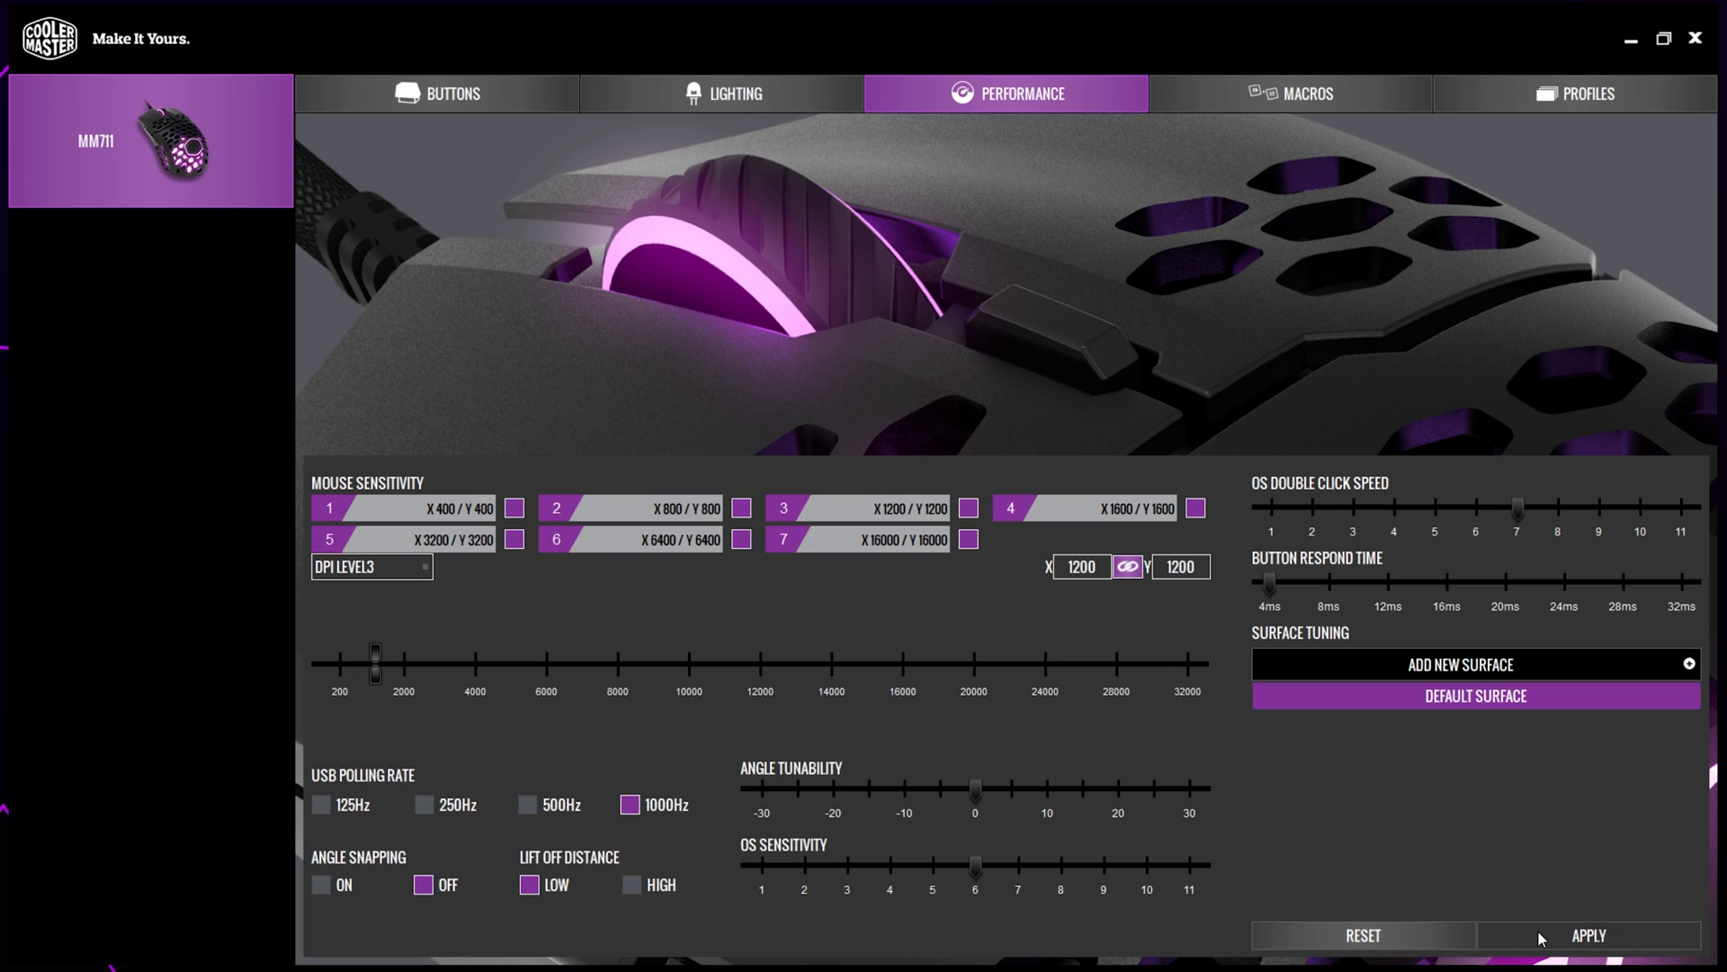
mouse_move(1438, 801)
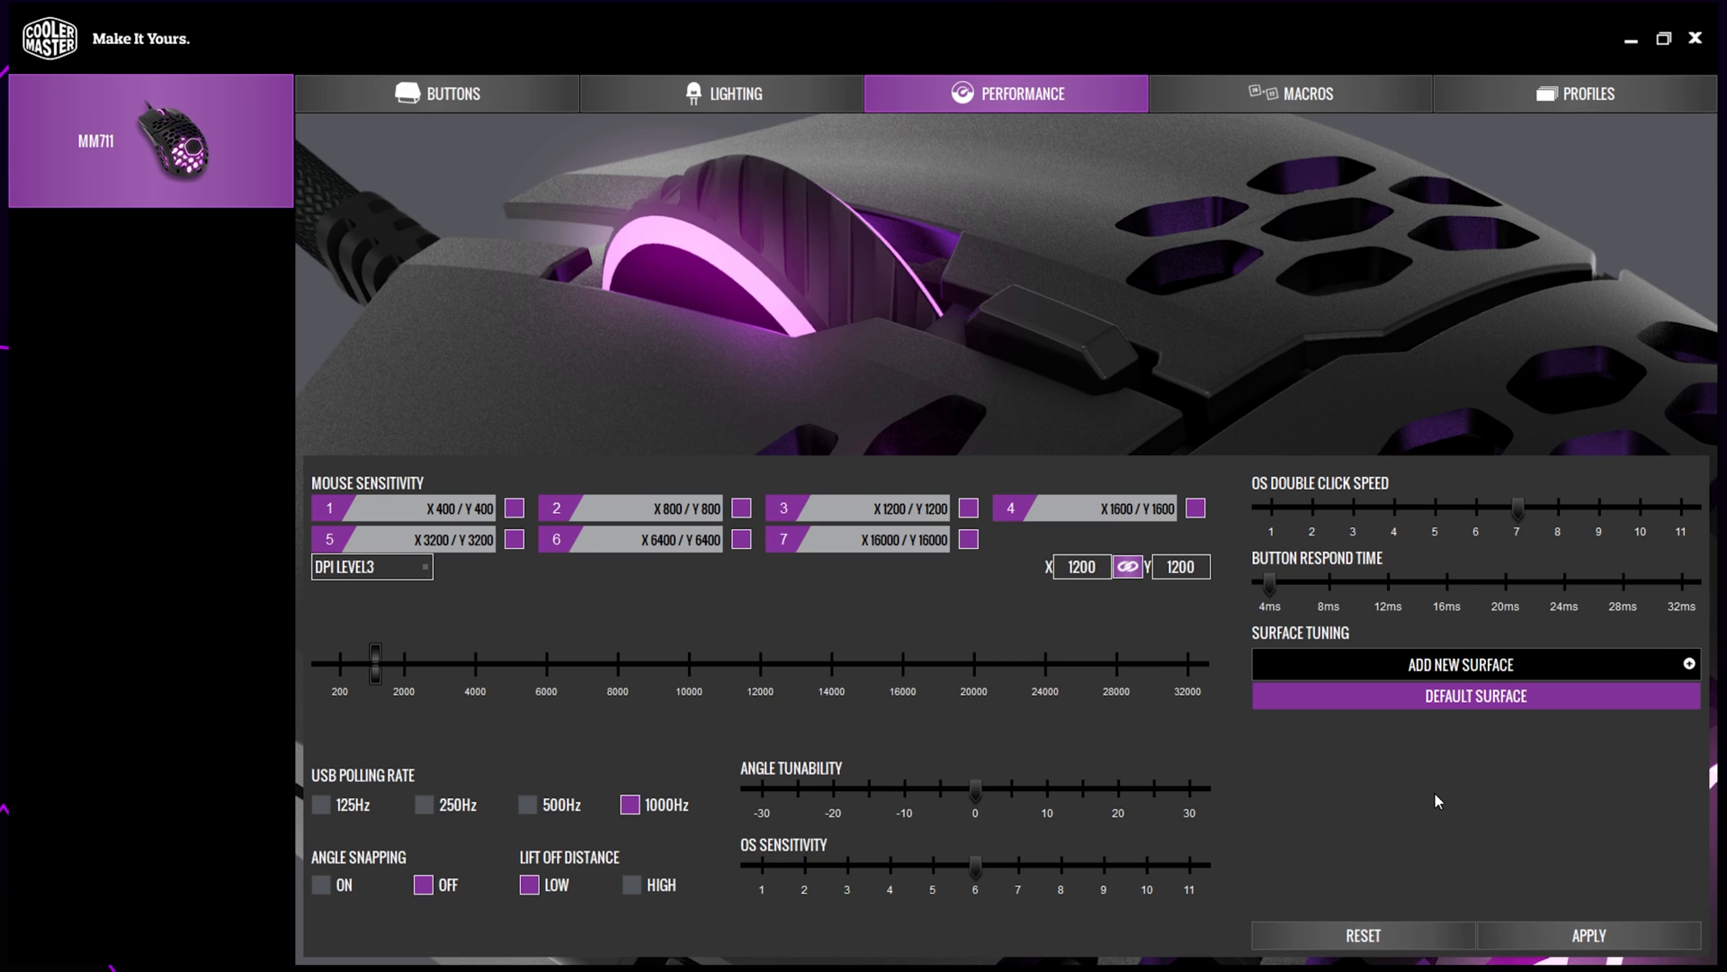
mouse_move(1424, 792)
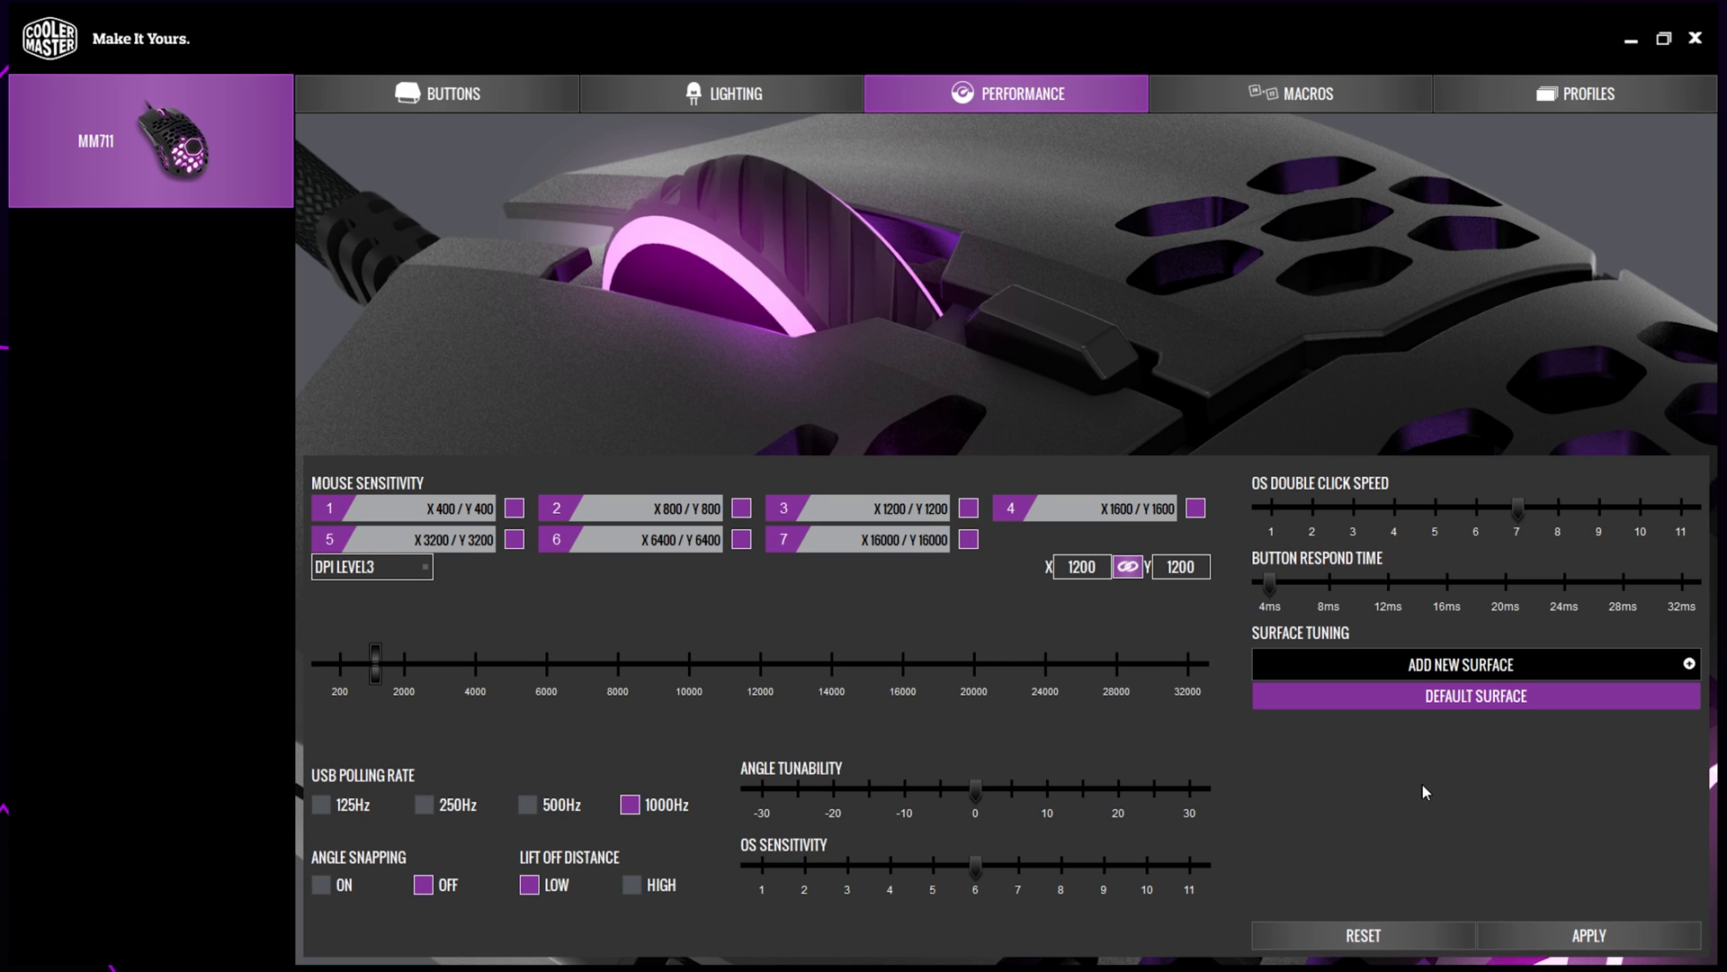